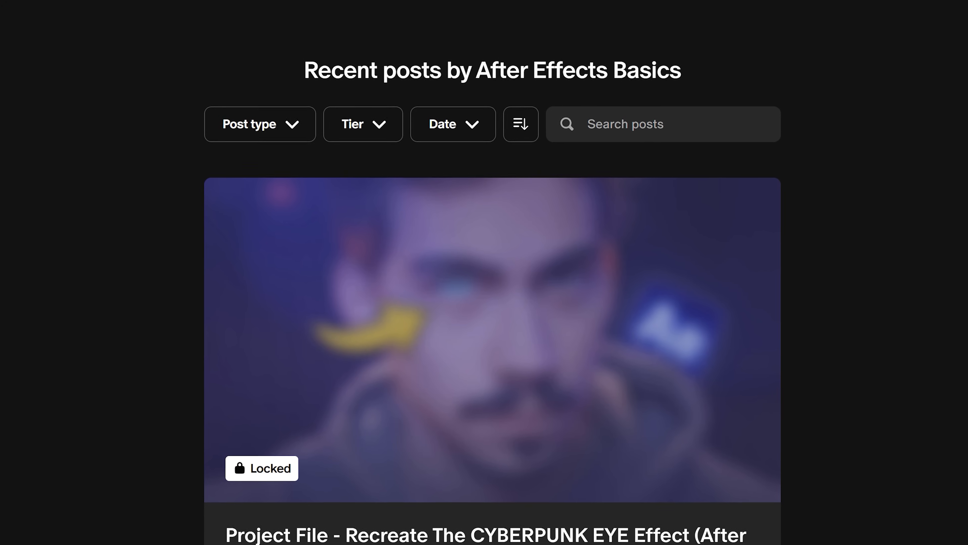
Browse down the Patreon feed past the CYBERPUNK EYE and 10 SECRETS posts to the LINKIN PARK Glitch Effect post
scroll(down, 3)
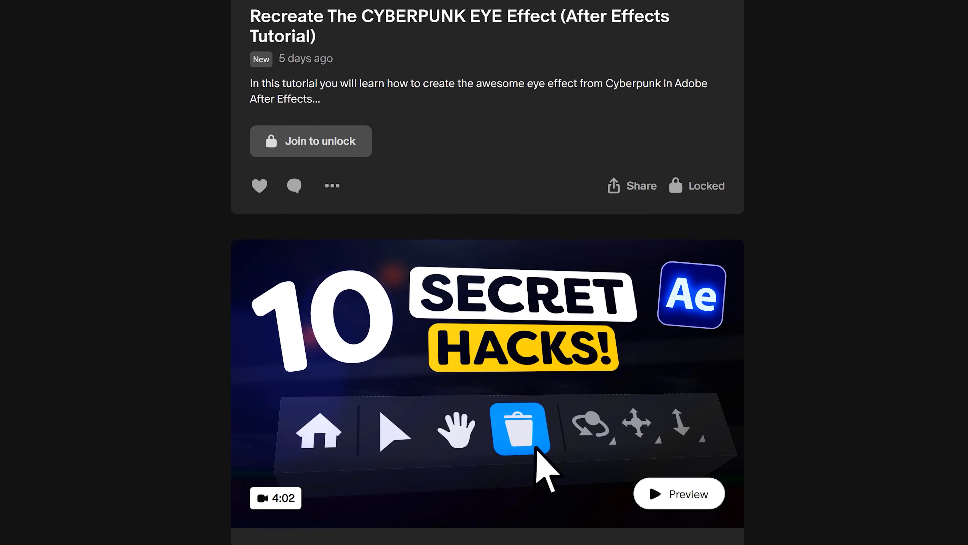
scroll(down, 3)
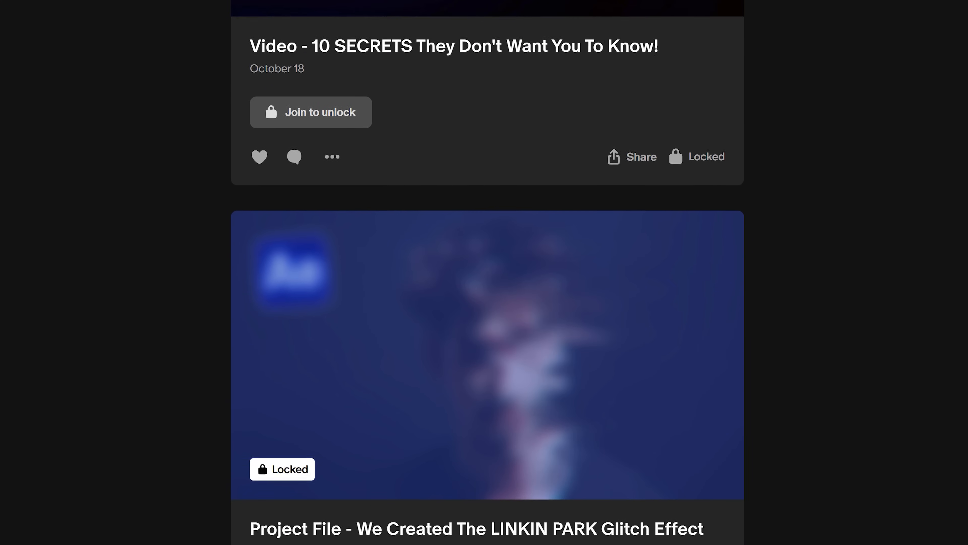
scroll(down, 3)
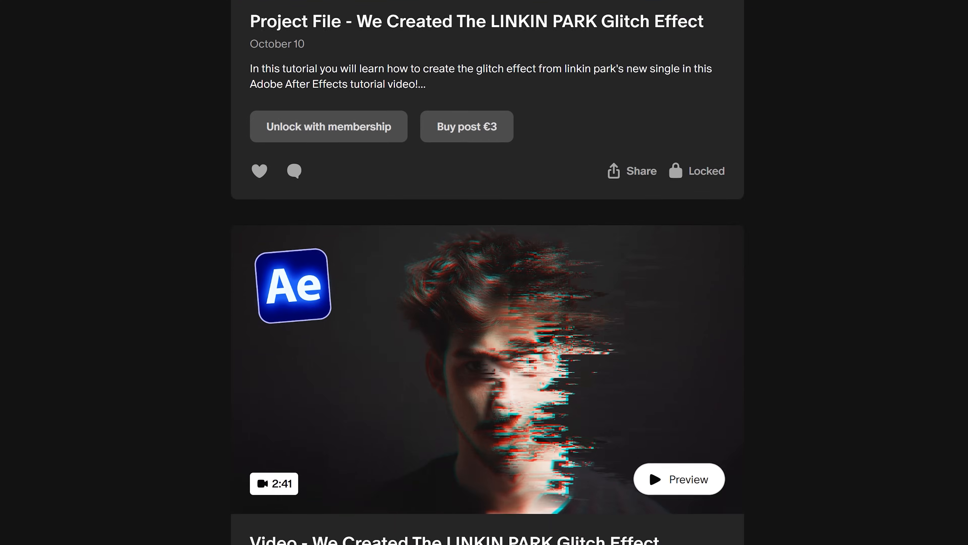
click(328, 126)
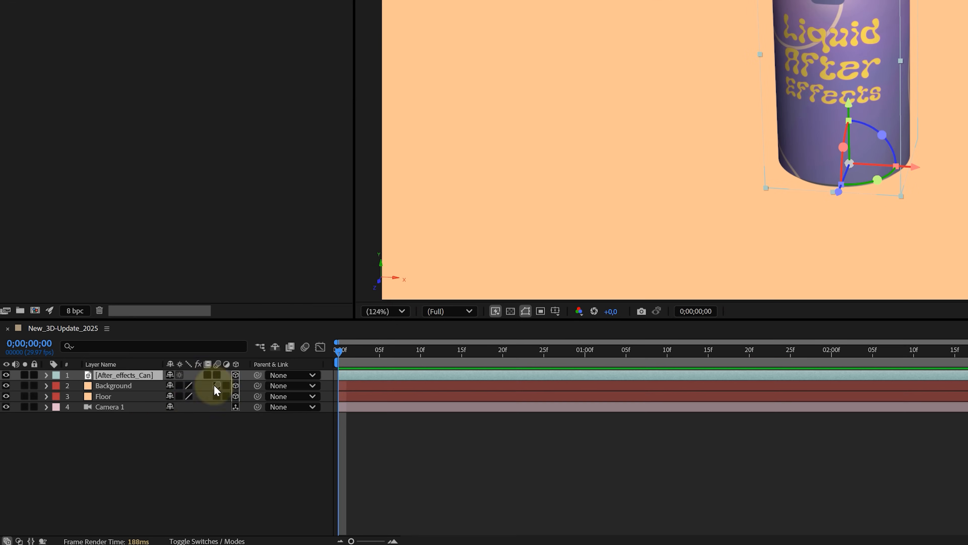
Create a new Environment light with Casts Shadows enabled as the can composition's top layer
right_click(216, 390)
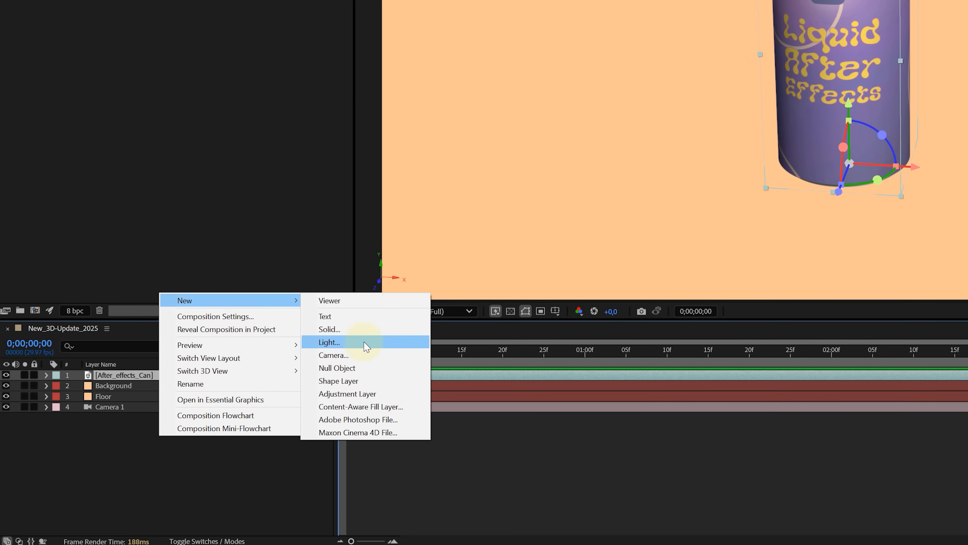
click(329, 342)
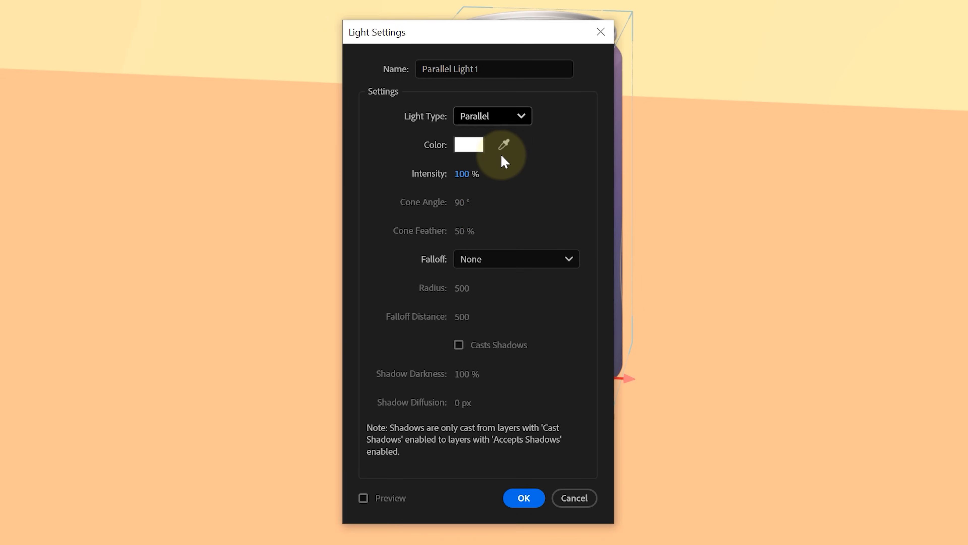
click(492, 116)
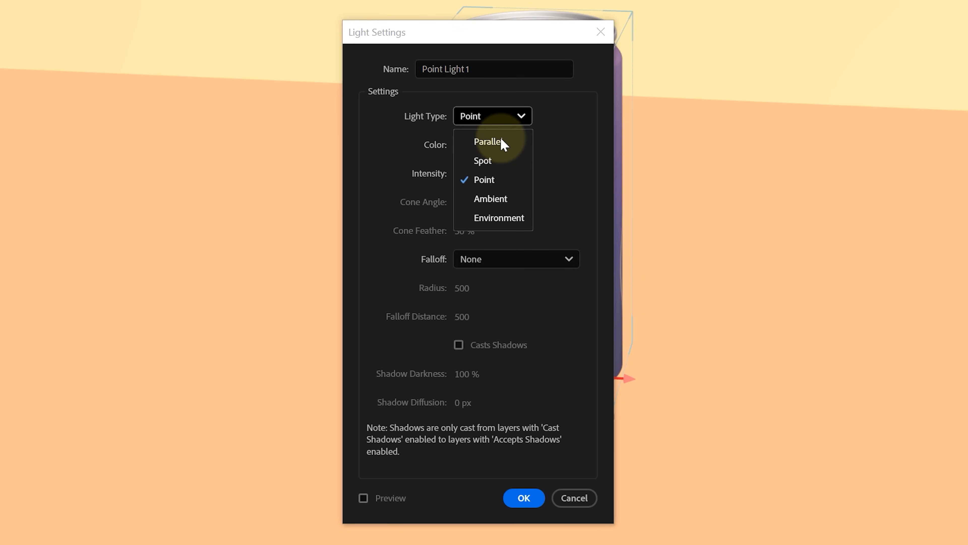
click(490, 198)
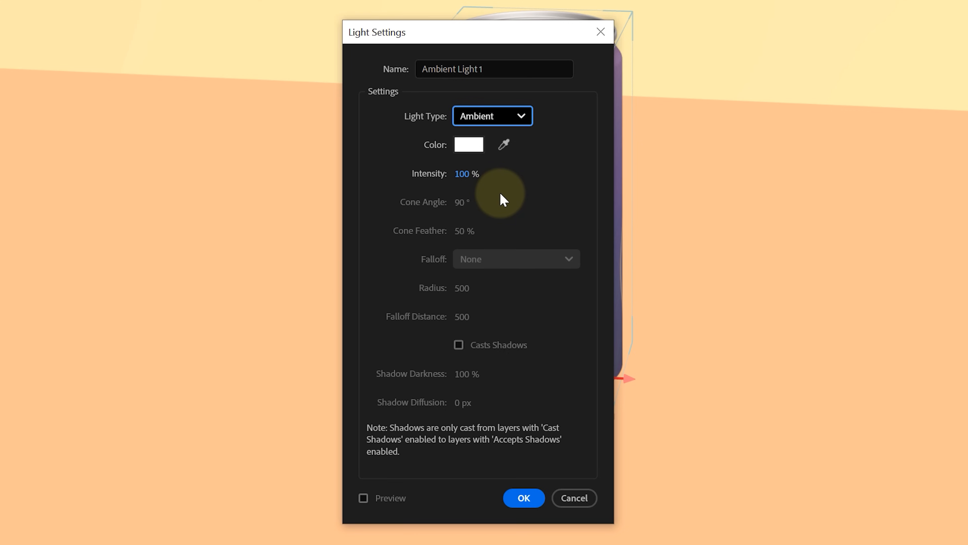
click(492, 115)
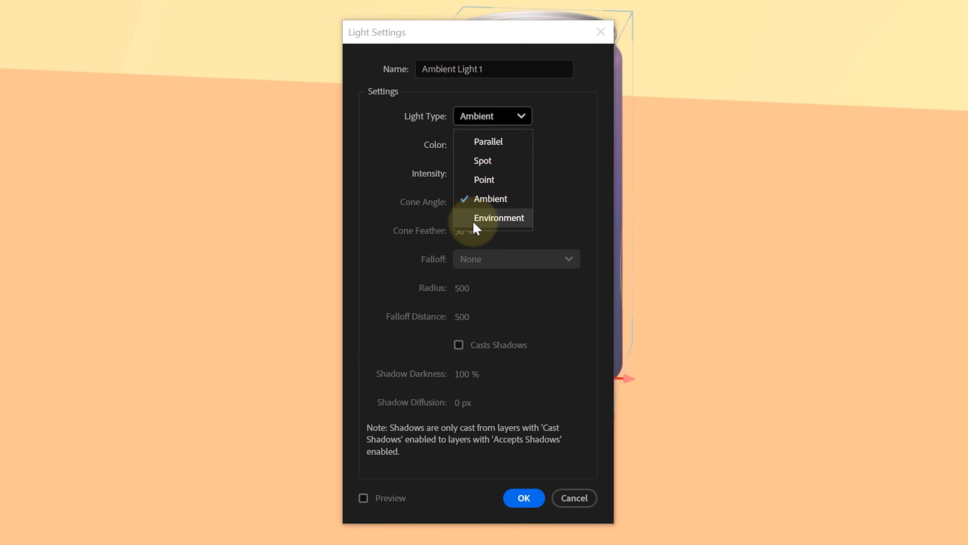
click(498, 217)
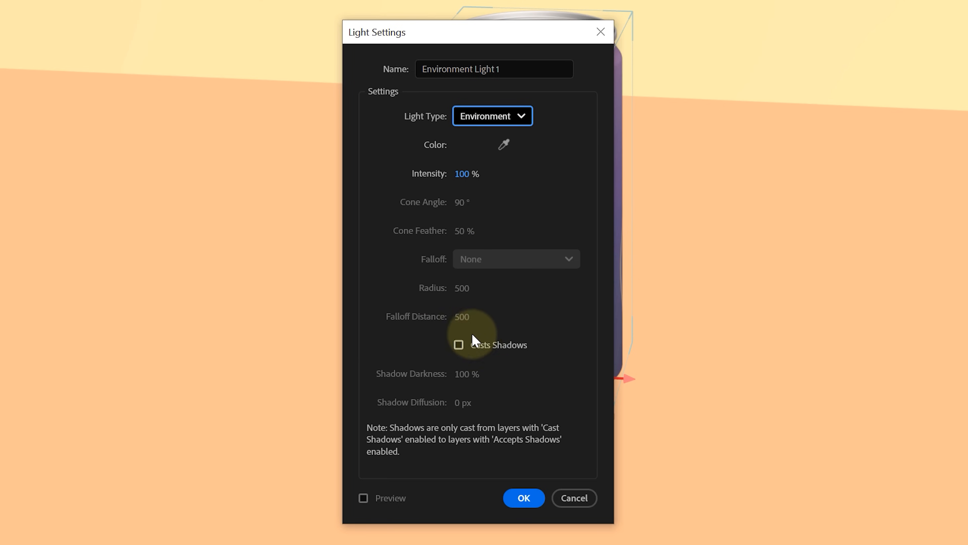
click(458, 344)
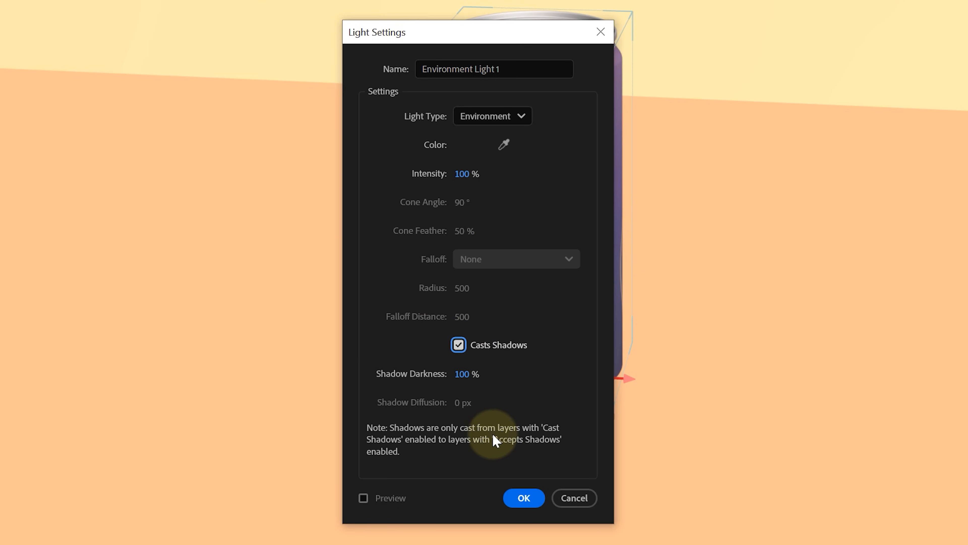
click(522, 497)
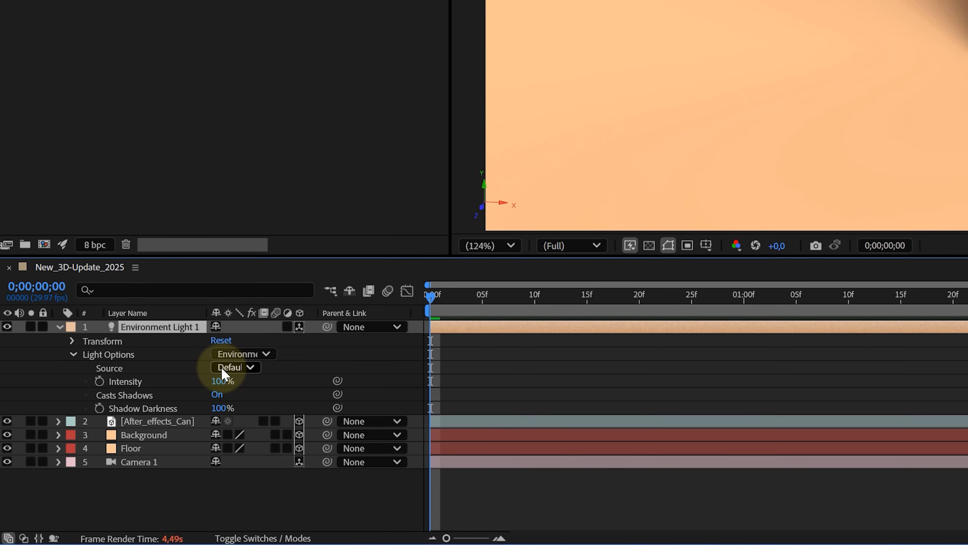
Set the Environment Light's source to the HDRI_Studio_lights footage and select the Floor layer
click(235, 367)
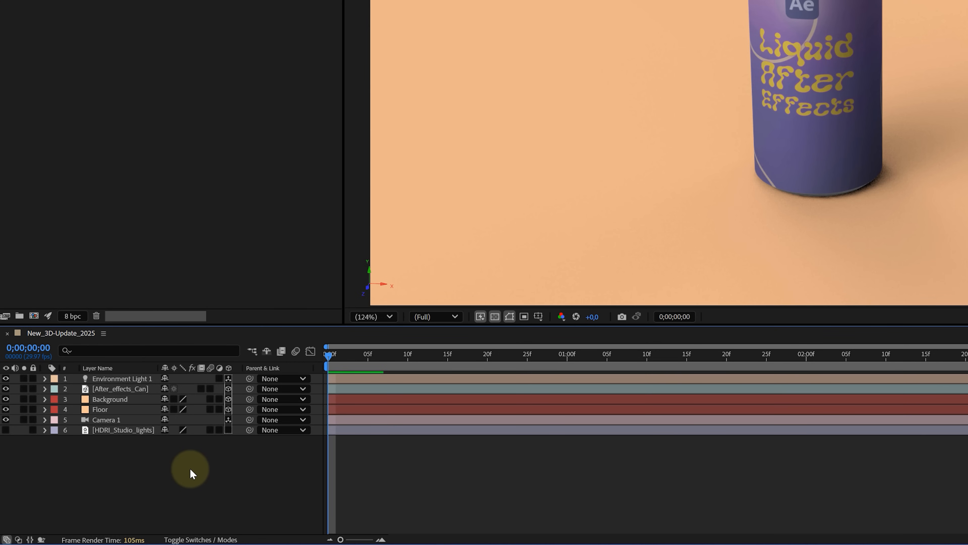
mouse_move(132, 386)
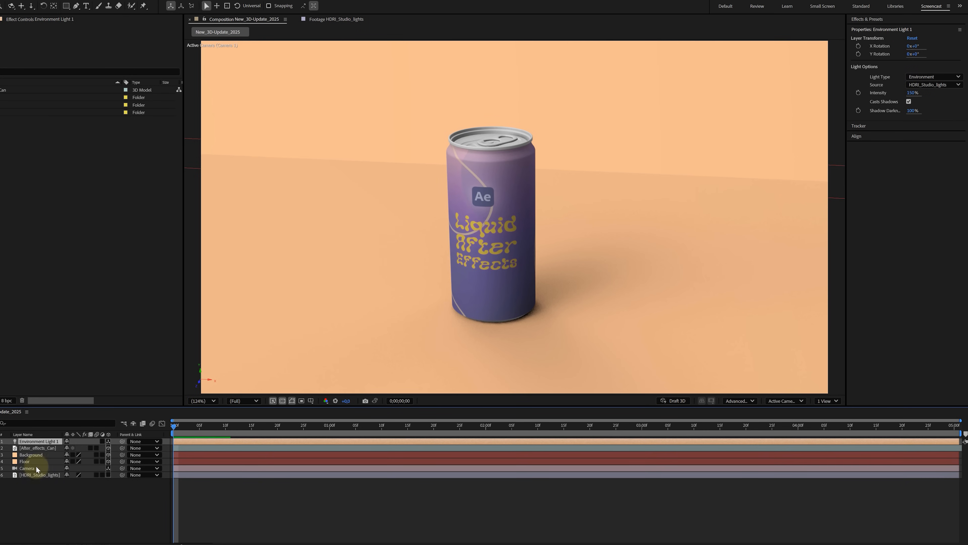
click(27, 467)
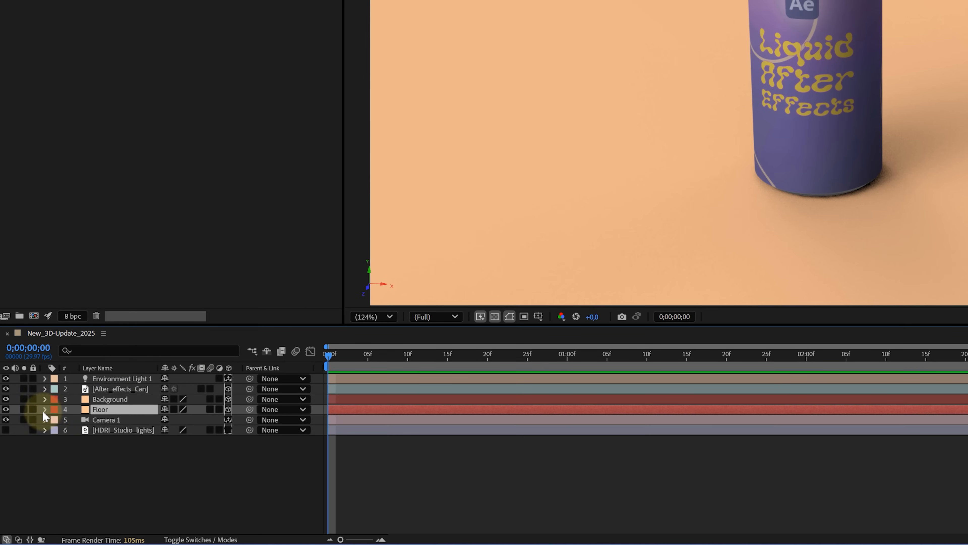
click(44, 409)
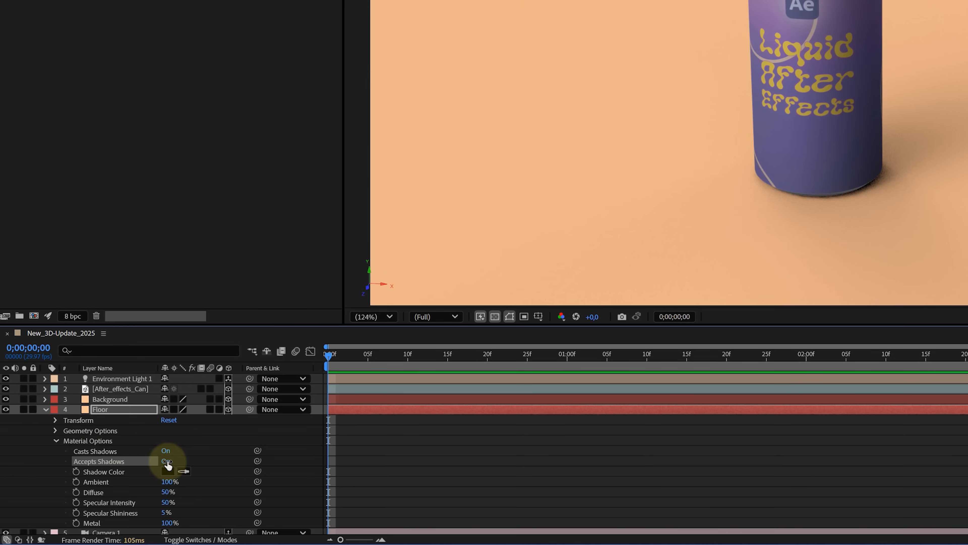
click(165, 461)
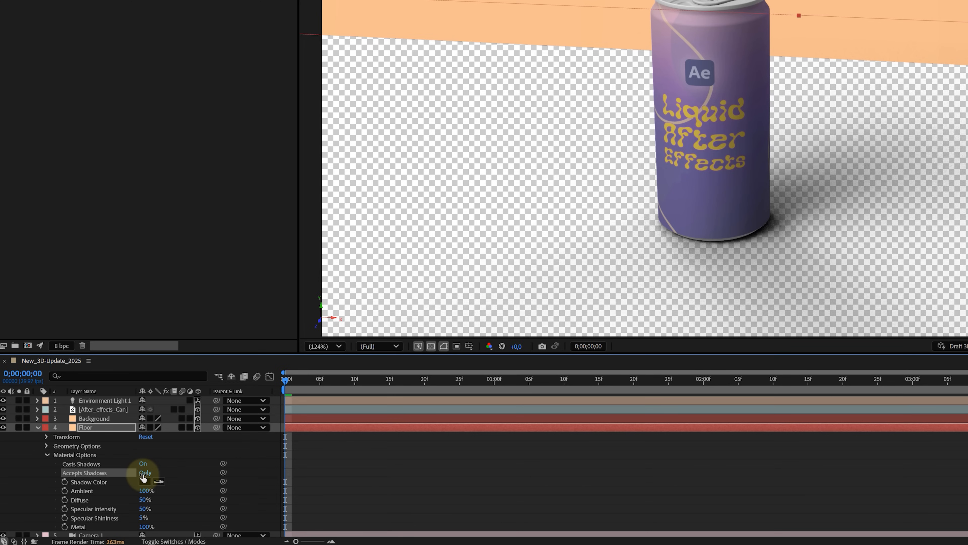
click(145, 472)
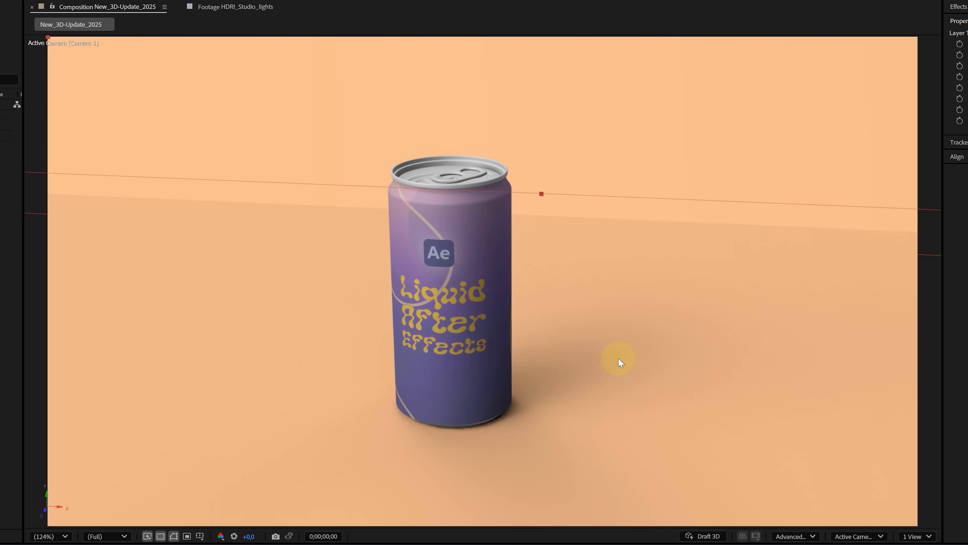
mouse_move(474, 295)
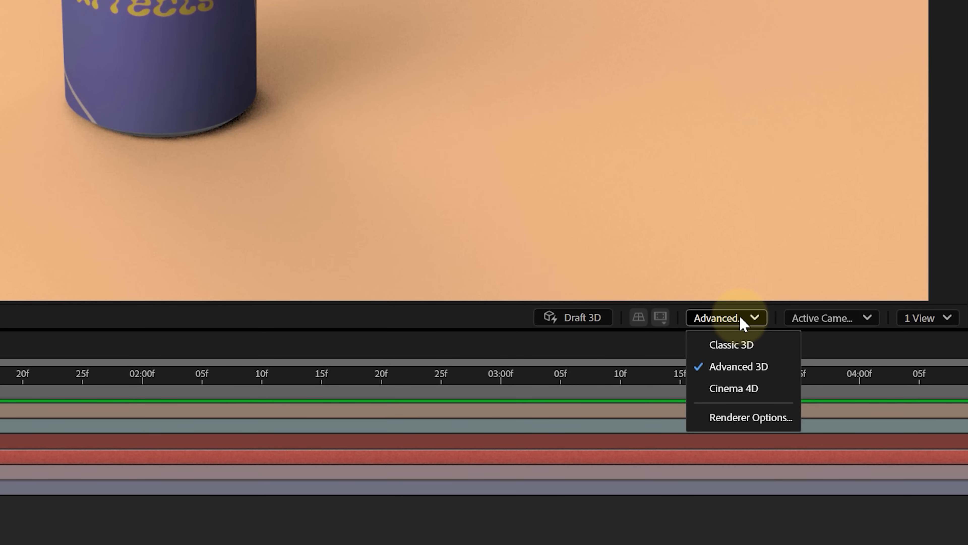
mouse_move(740, 422)
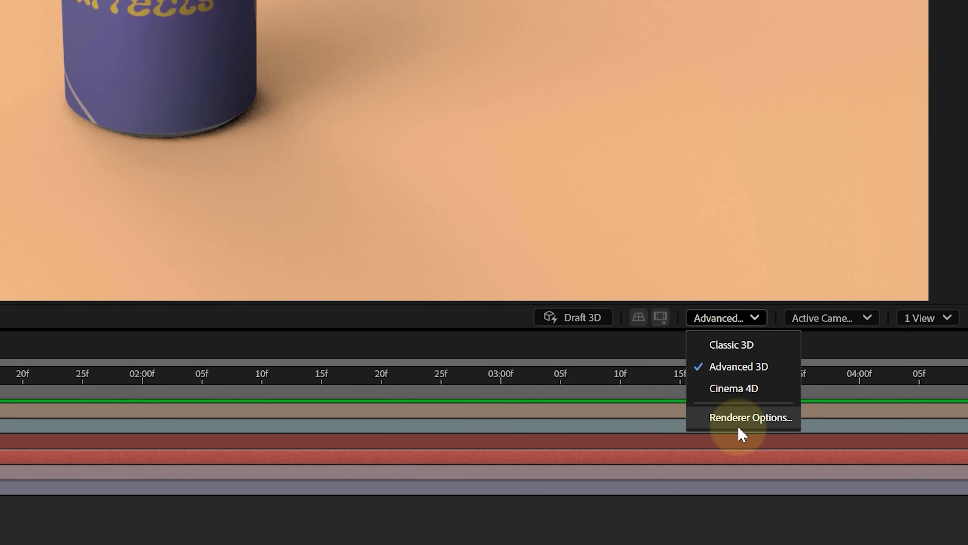
In Advanced 3D Renderer Options, set Render Quality to 235 and Smoothness to 20
click(750, 417)
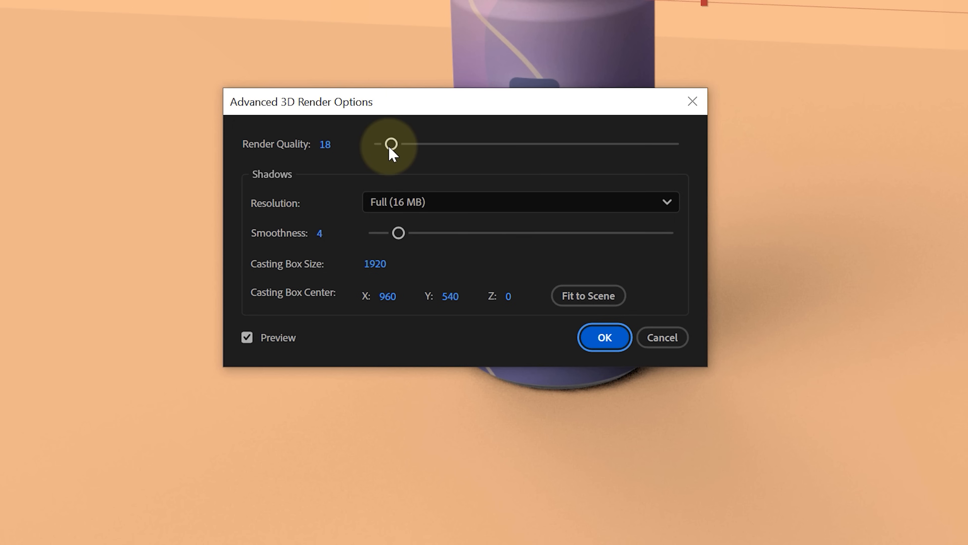
drag(391, 144, 606, 144)
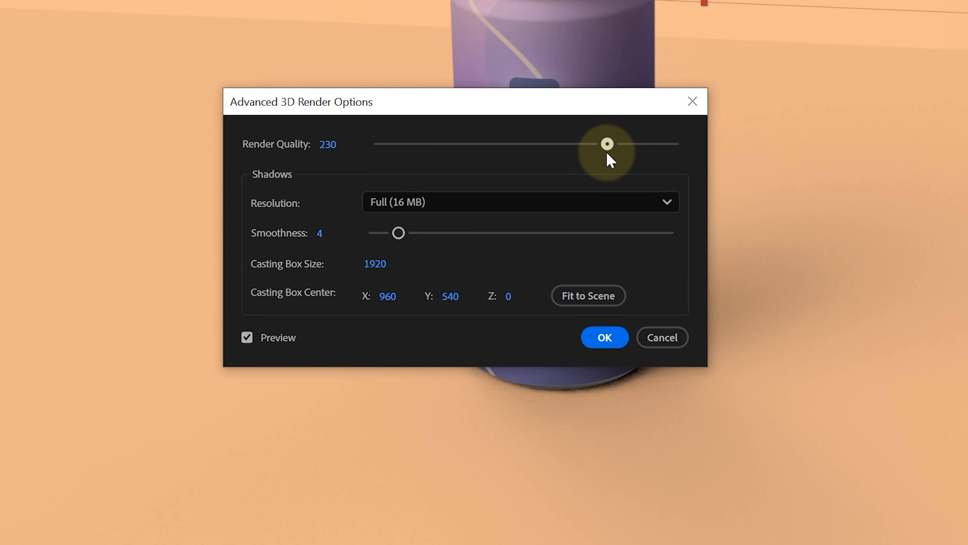
drag(398, 233, 417, 233)
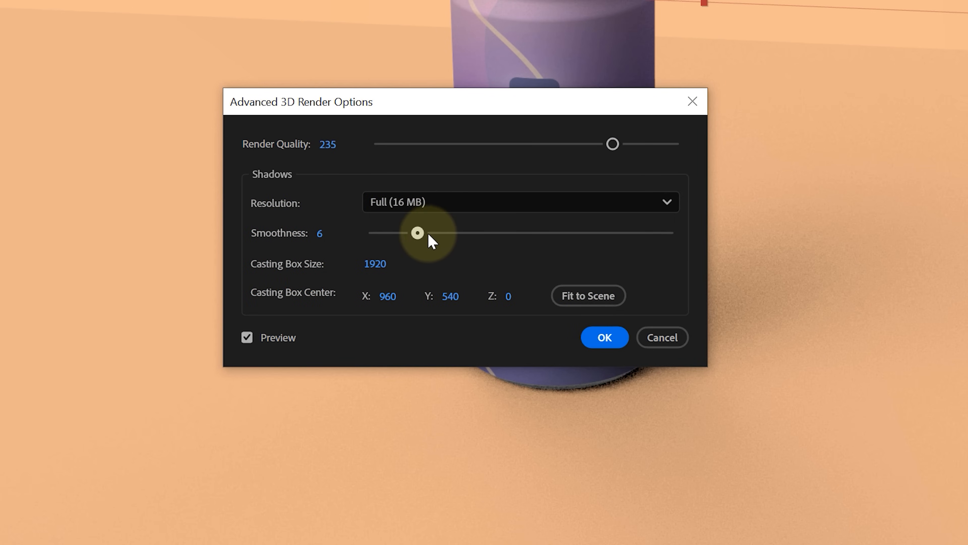
drag(418, 233, 555, 233)
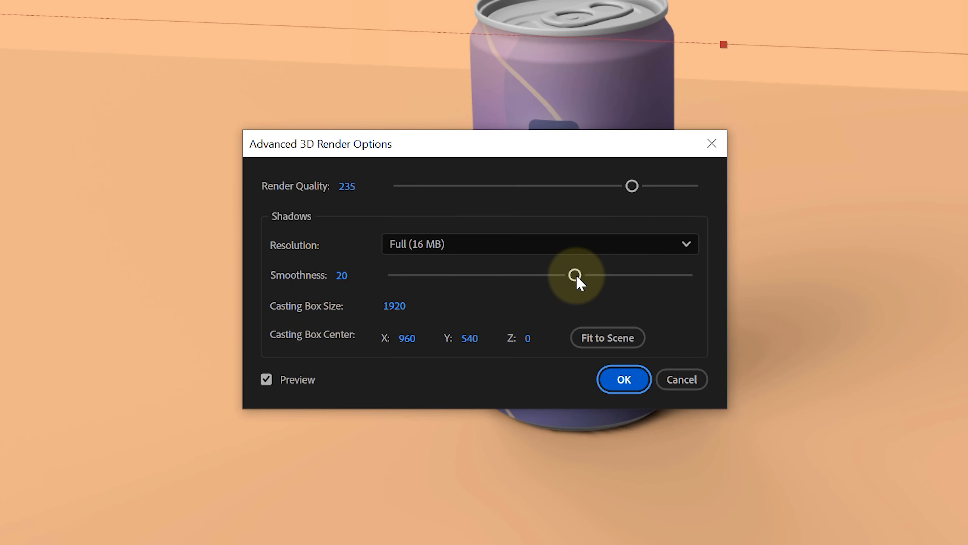
mouse_move(412, 307)
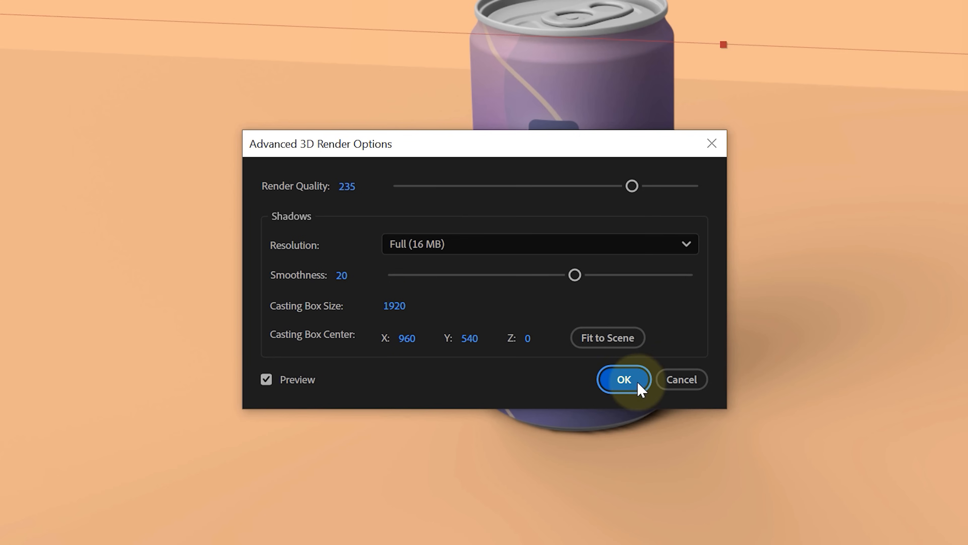
click(622, 379)
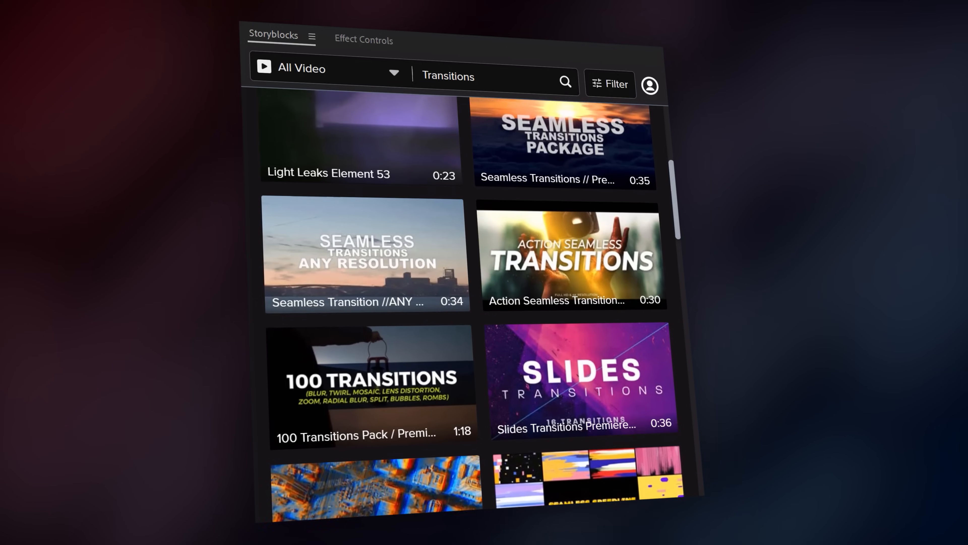
Browse Storyblocks landscape clips, search Templates for "text", and look through the transition packs
scroll(down, 3)
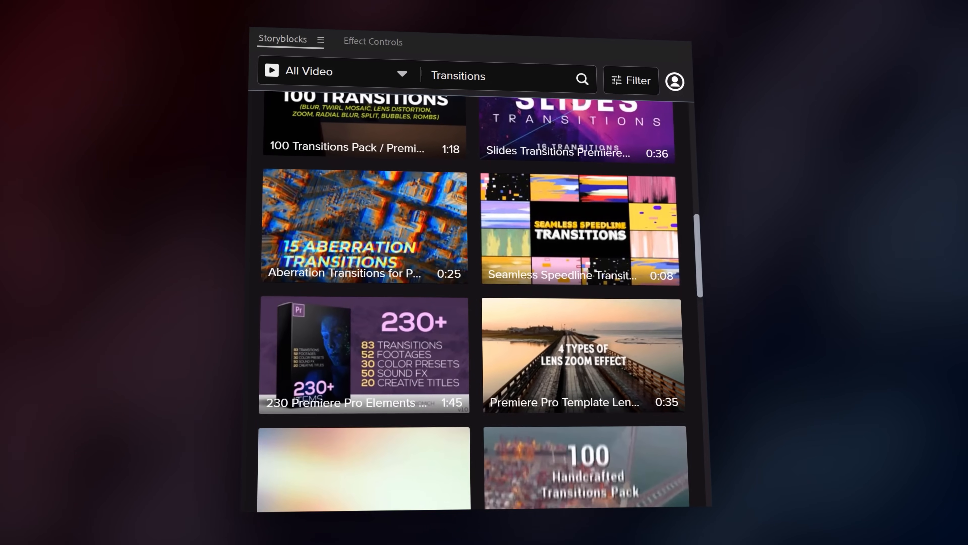
scroll(down, 3)
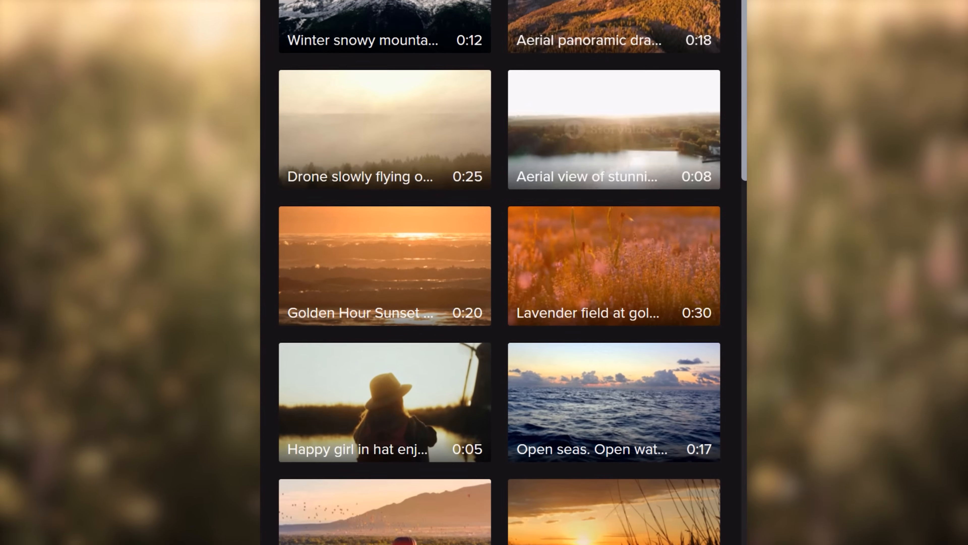
scroll(down, 3)
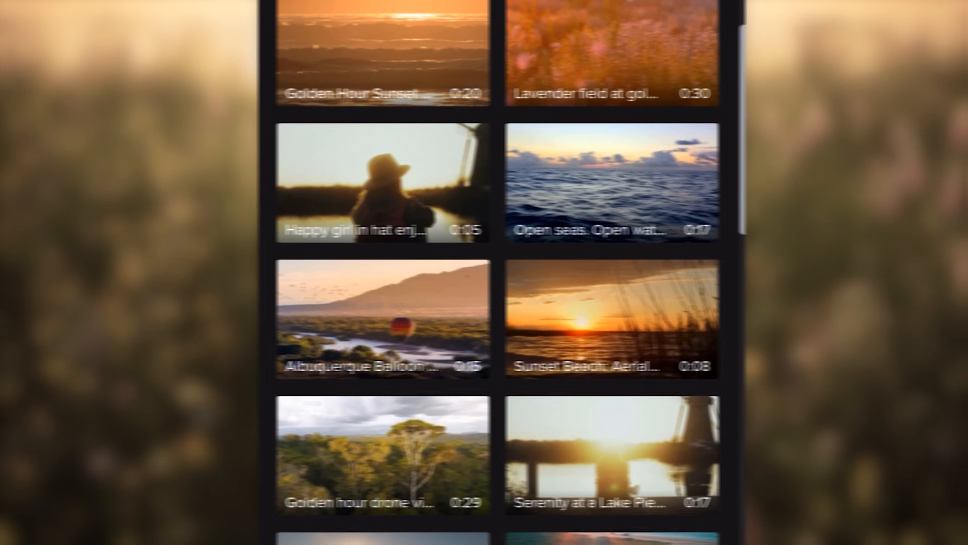
text(text)
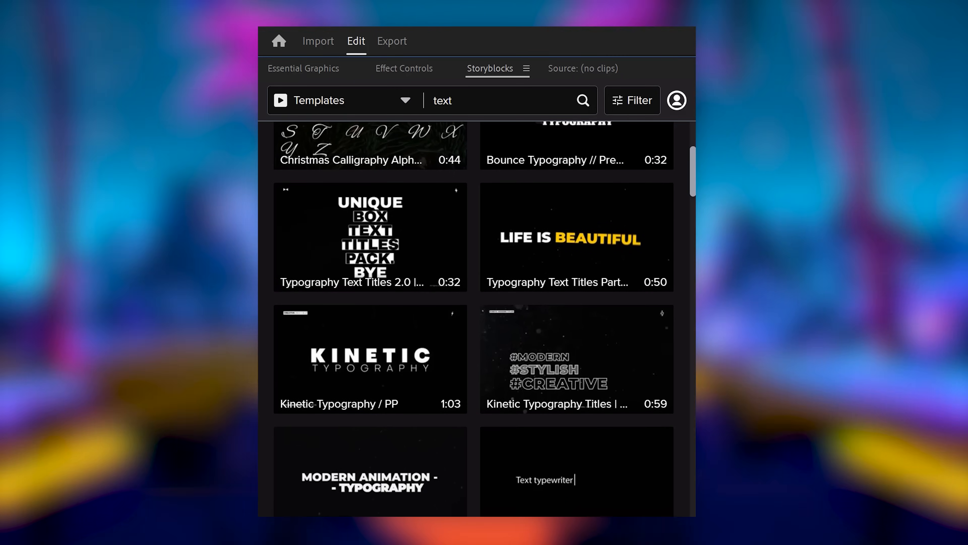
scroll(down, 3)
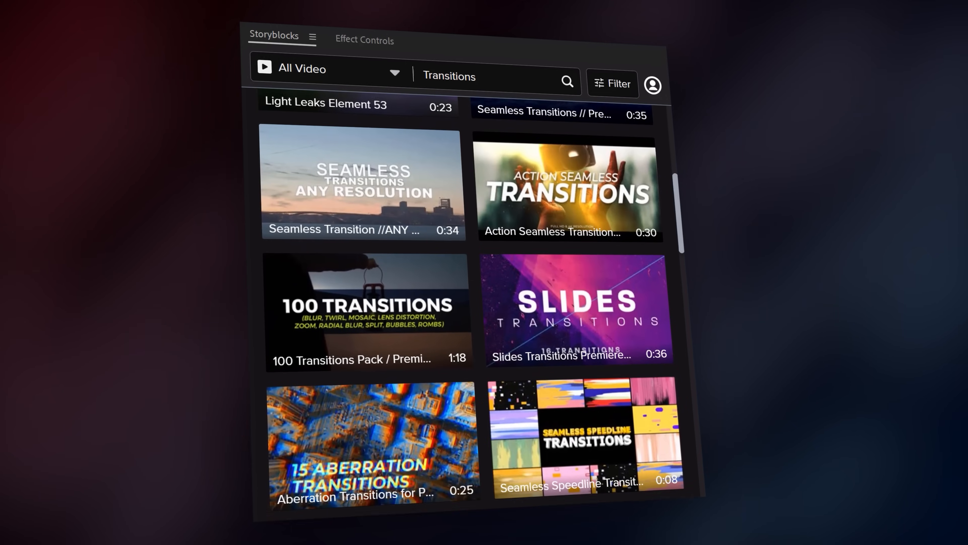
scroll(down, 3)
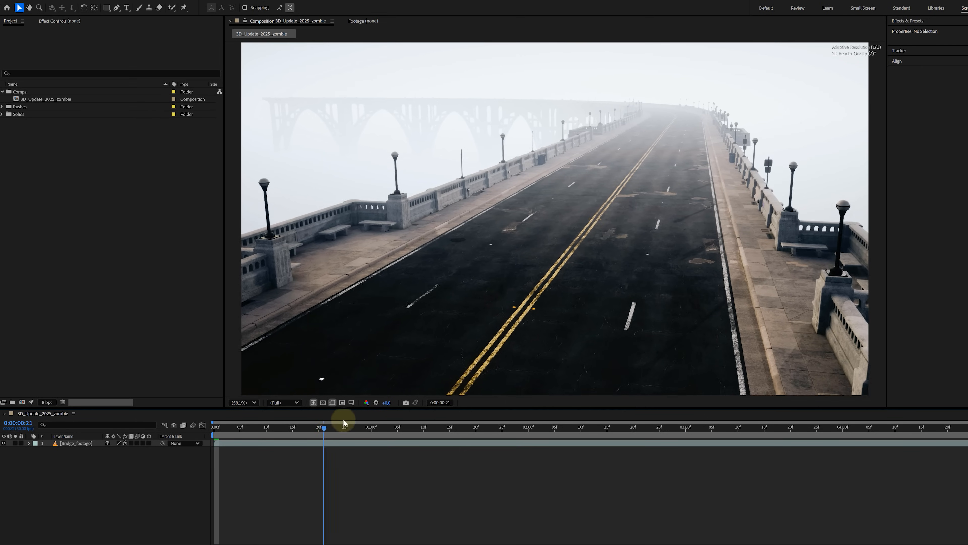
Scrub through the bridge footage, select the Bridge_footage layer and start Track Camera
drag(322, 427, 272, 426)
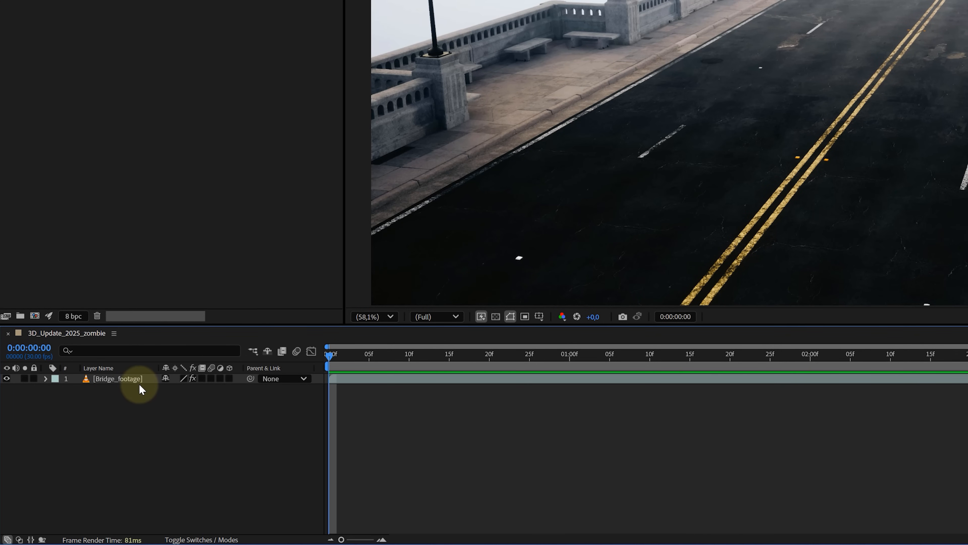
click(118, 379)
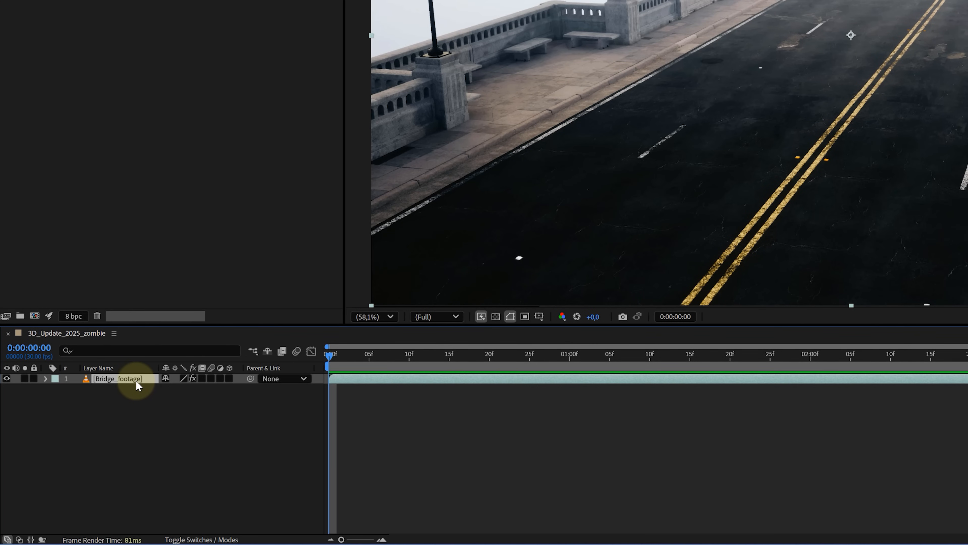
click(816, 56)
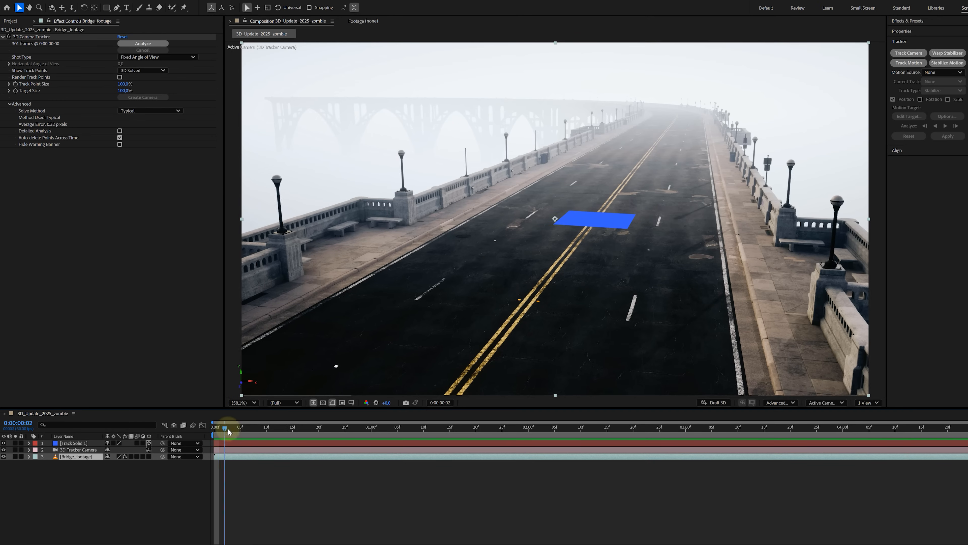
Return the playhead to the first frame of the bridge shot
drag(228, 426, 732, 427)
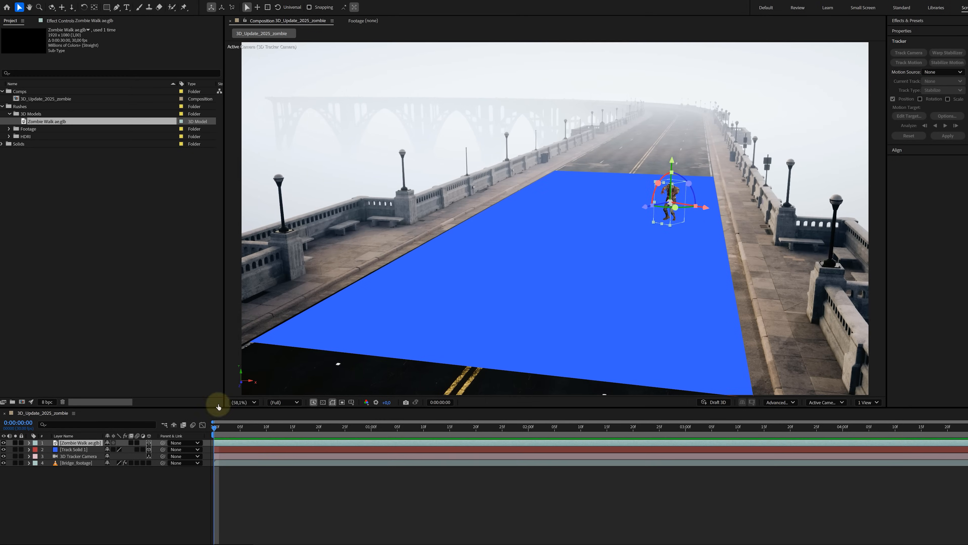
Set the Zombie Walk model's Animation Options name to its 0:00:08:02 walk clip
click(616, 426)
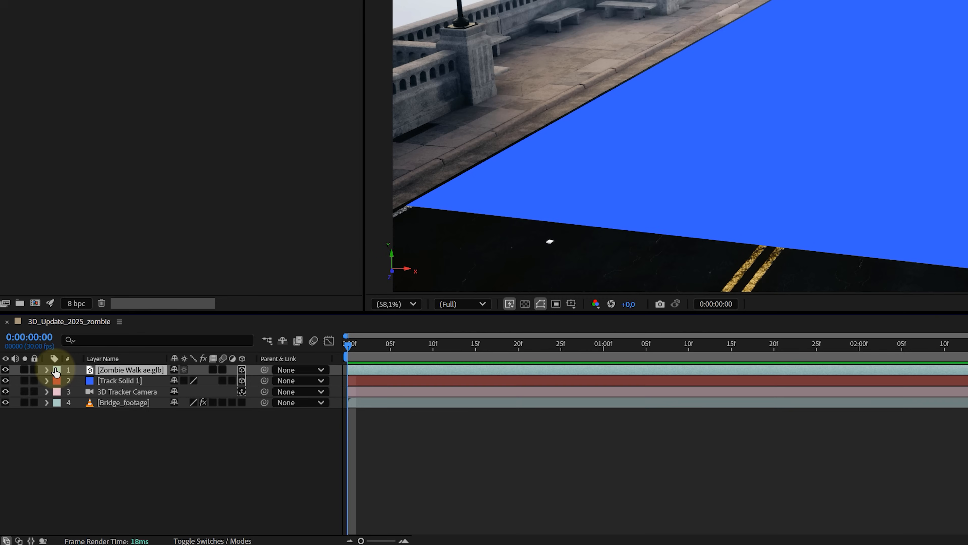
click(46, 369)
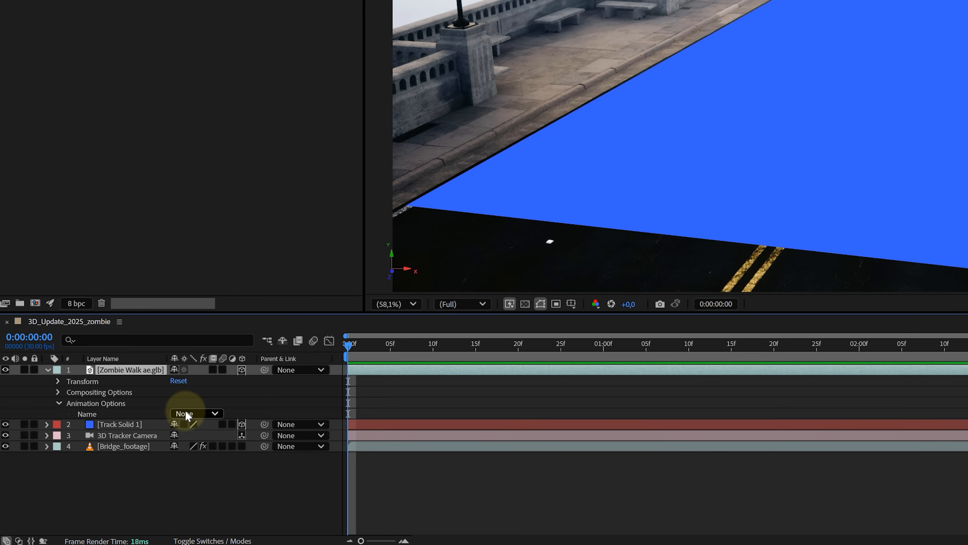
click(195, 413)
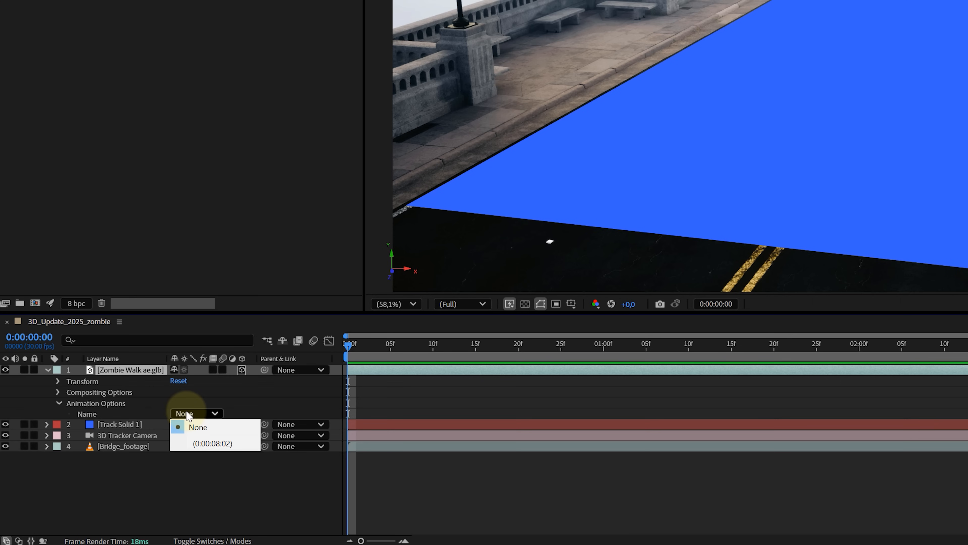
click(212, 444)
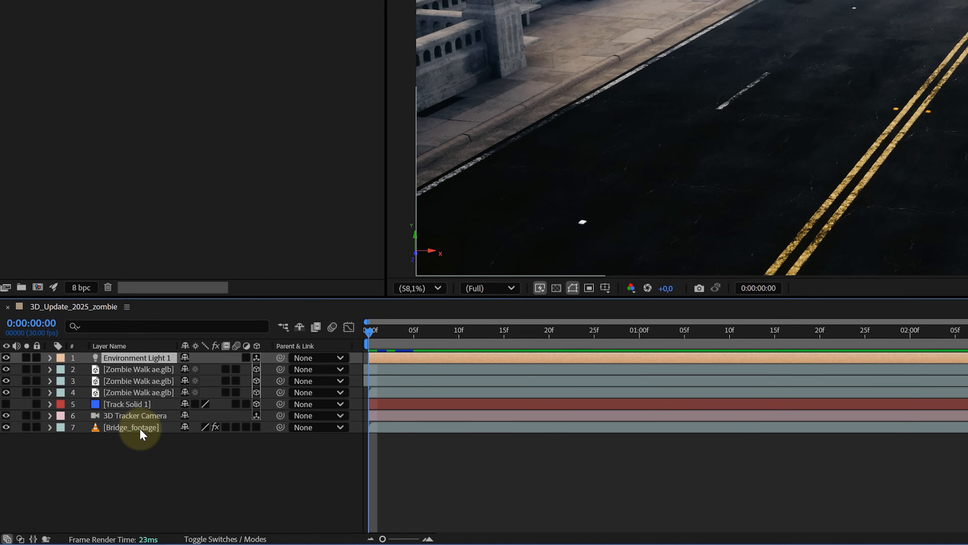
Pre-compose the selected layers into a new composition named Zombies, moving all attributes
right_click(130, 427)
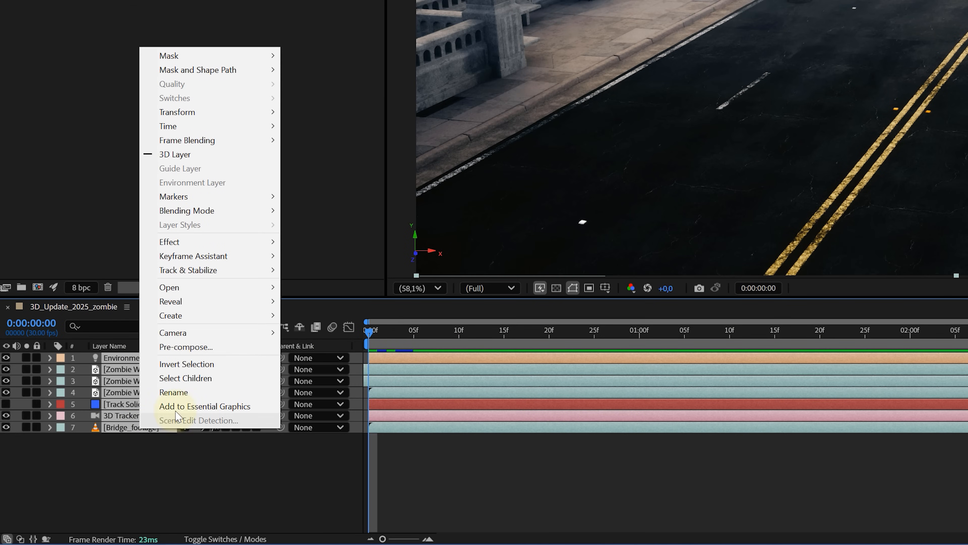
mouse_move(187, 346)
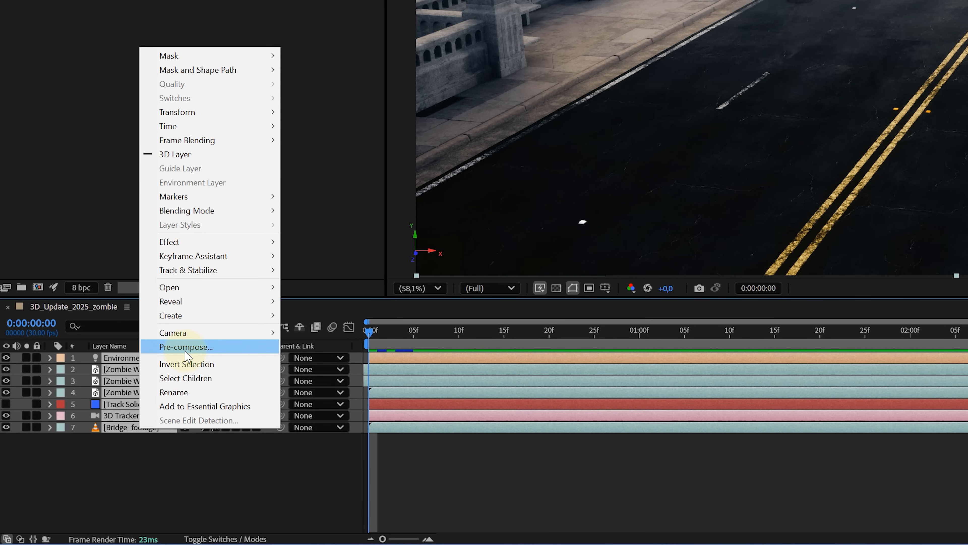
click(185, 347)
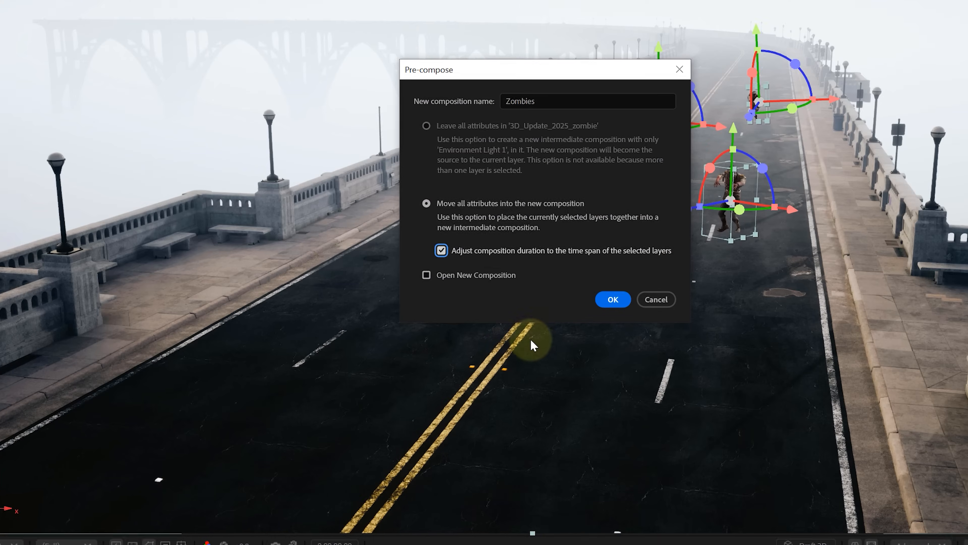
click(612, 299)
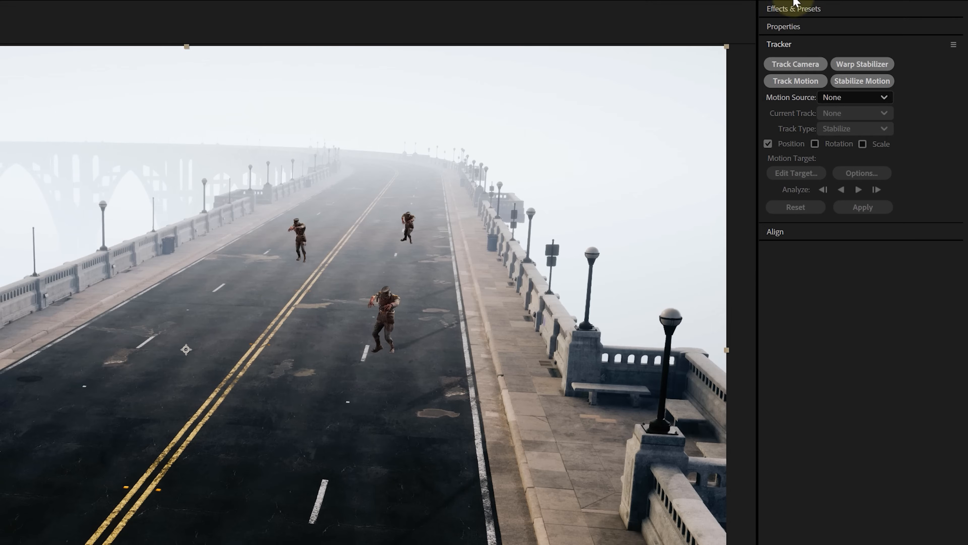
Apply 3D Channel Extract to make the depth pass, then search effects for "camera" for Camera Lens Blur
text(3d channel)
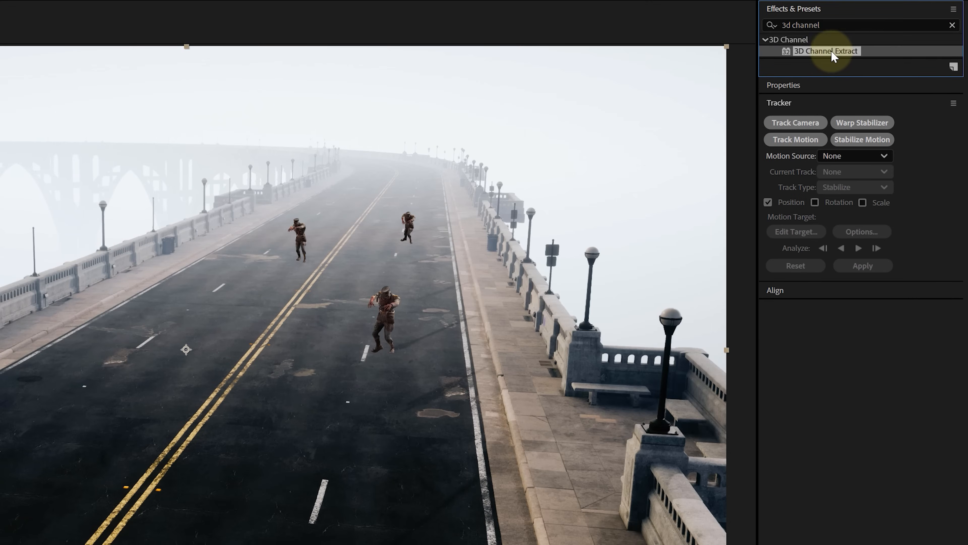
double_click(825, 50)
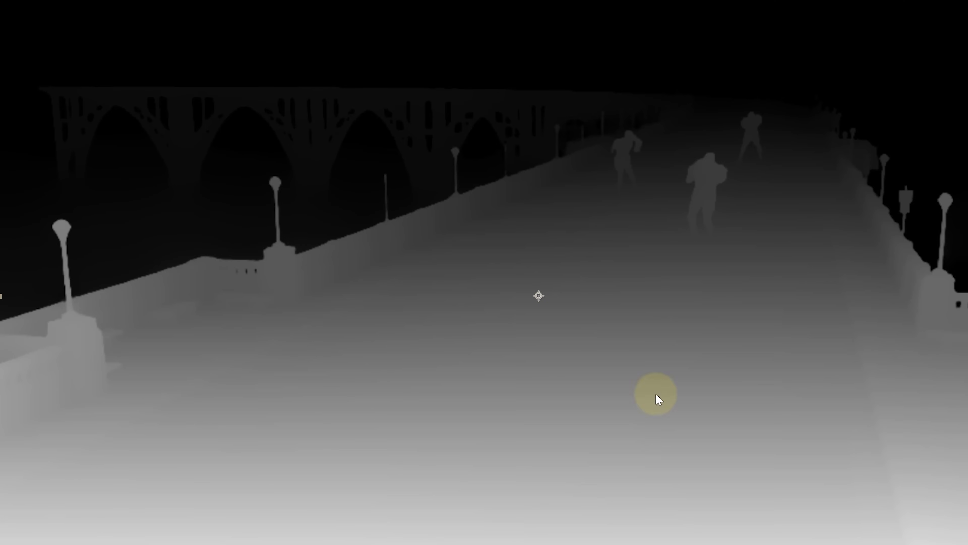
mouse_move(691, 77)
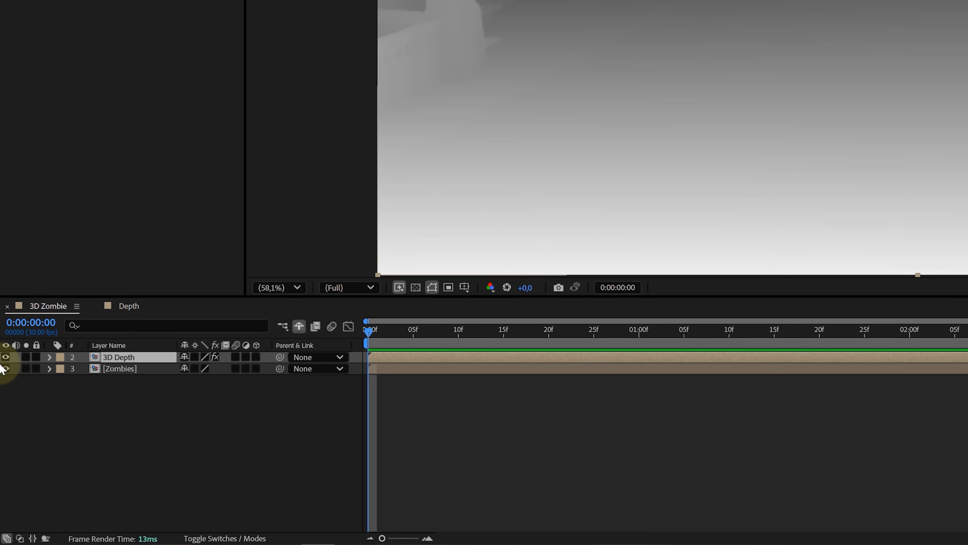
text(camera)
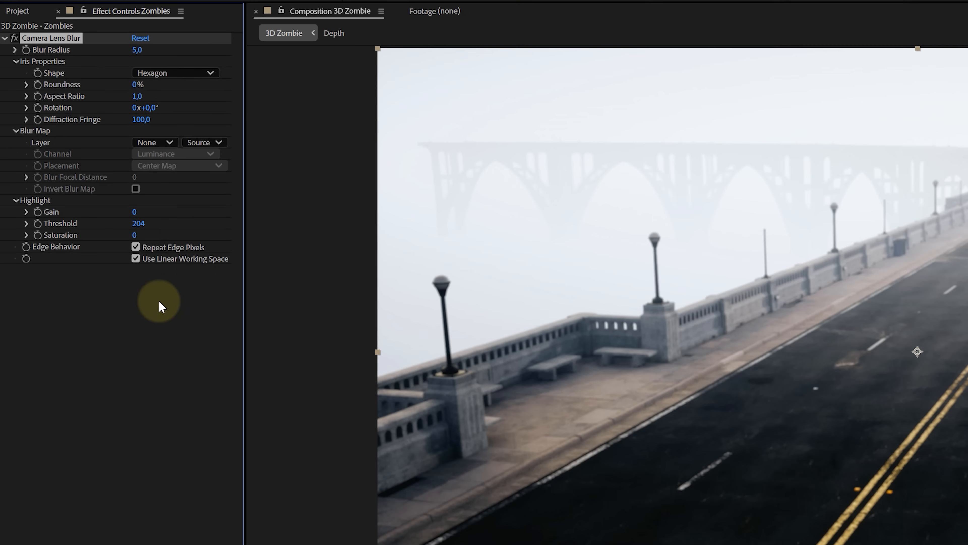
Set Camera Lens Blur's Blur Map Layer to 3D Depth with Source set to Effects & Masks
click(151, 142)
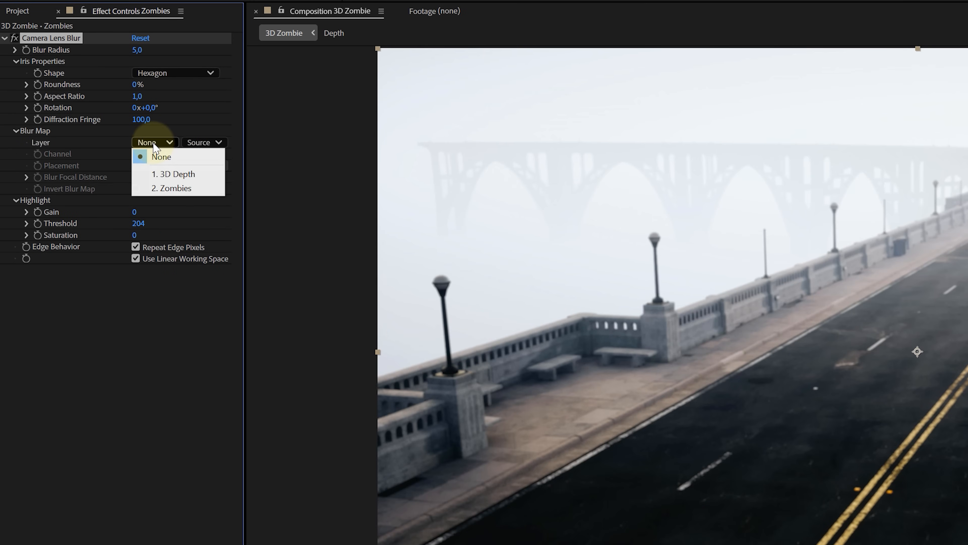
mouse_move(143, 177)
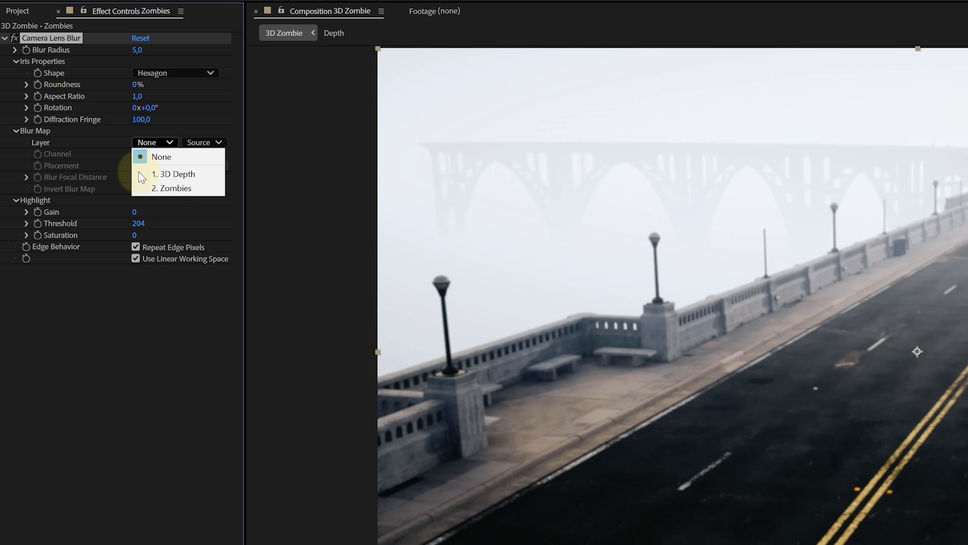
click(175, 173)
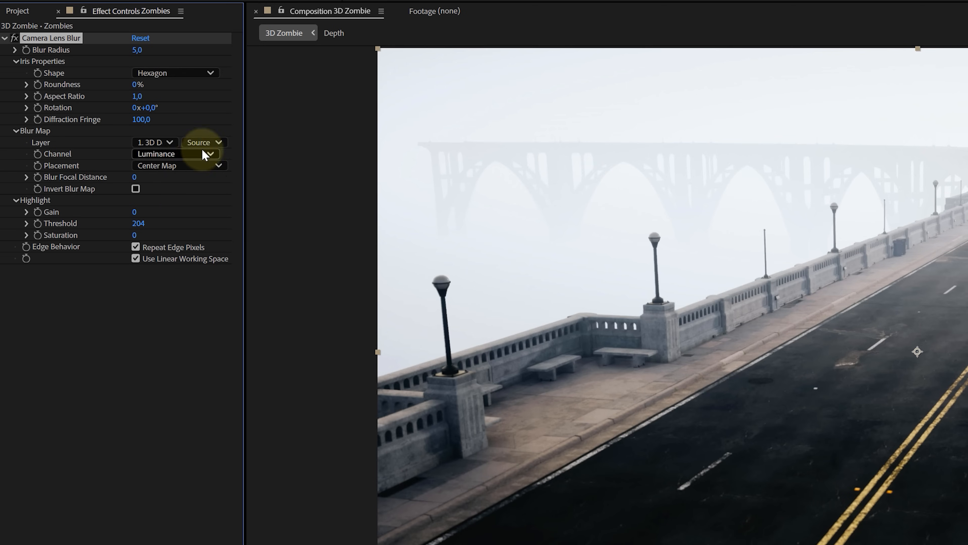
click(201, 143)
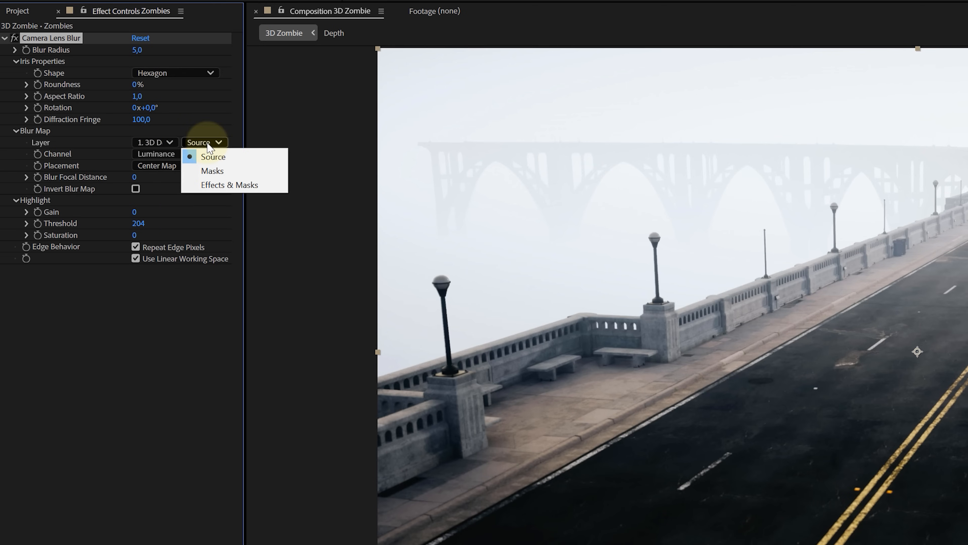
click(230, 185)
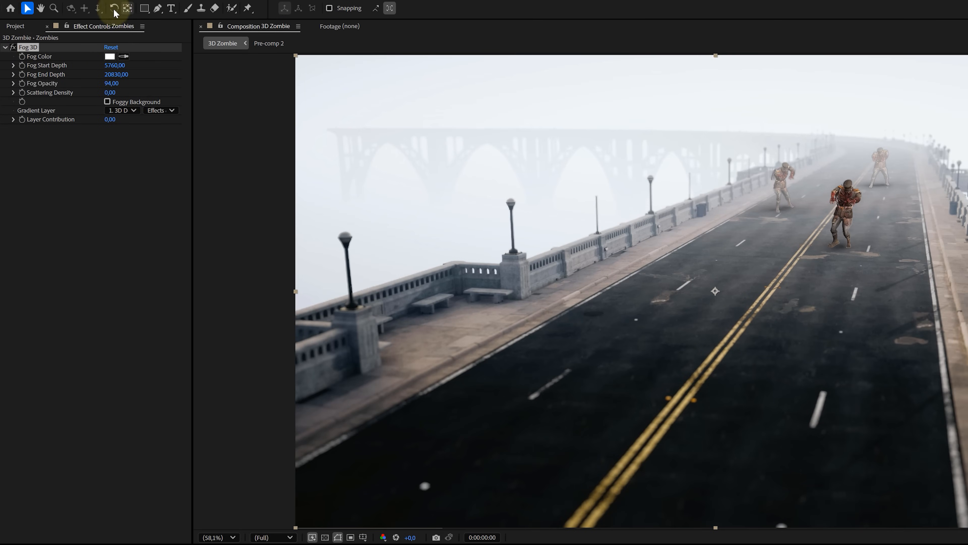
mouse_move(89, 105)
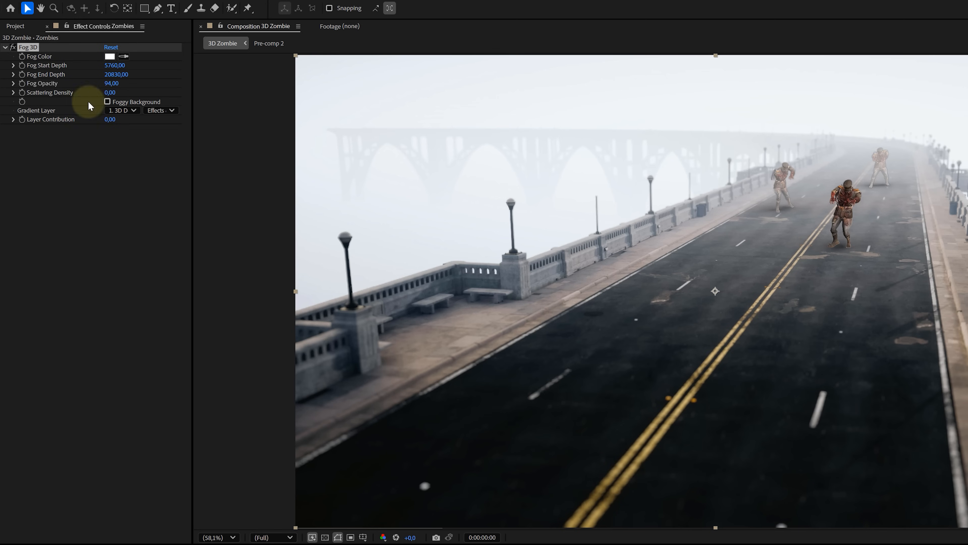